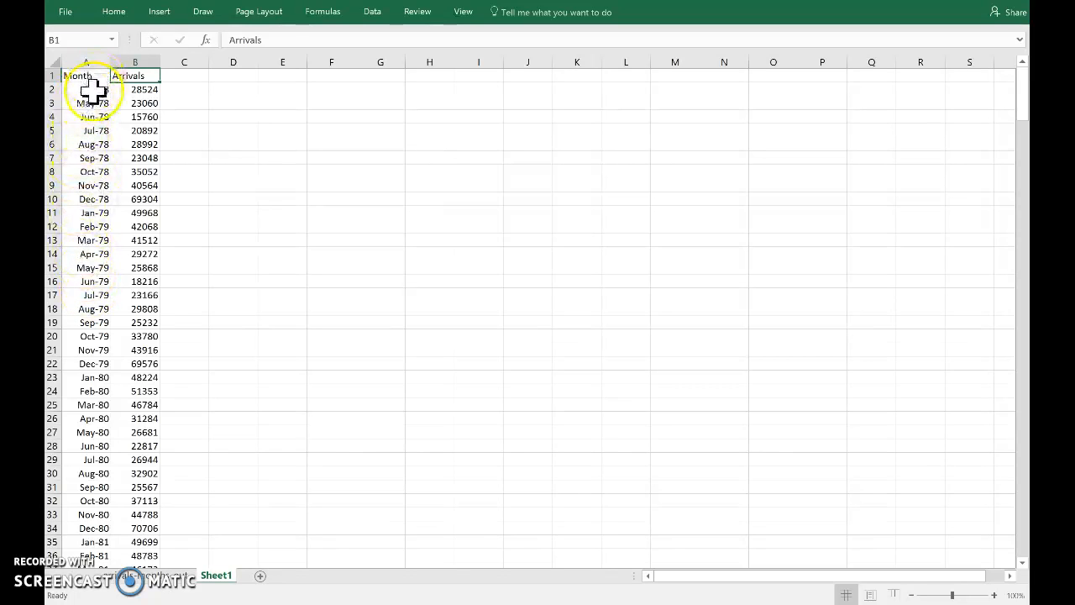
- Check the first month's date number format and leave it unchanged
click(84, 89)
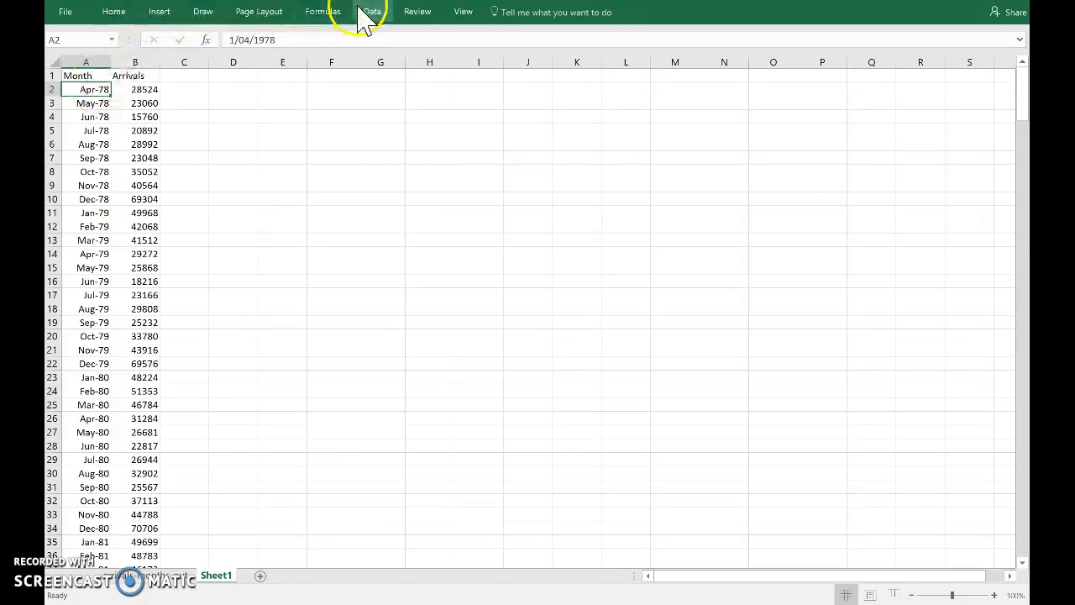
mouse_move(112, 12)
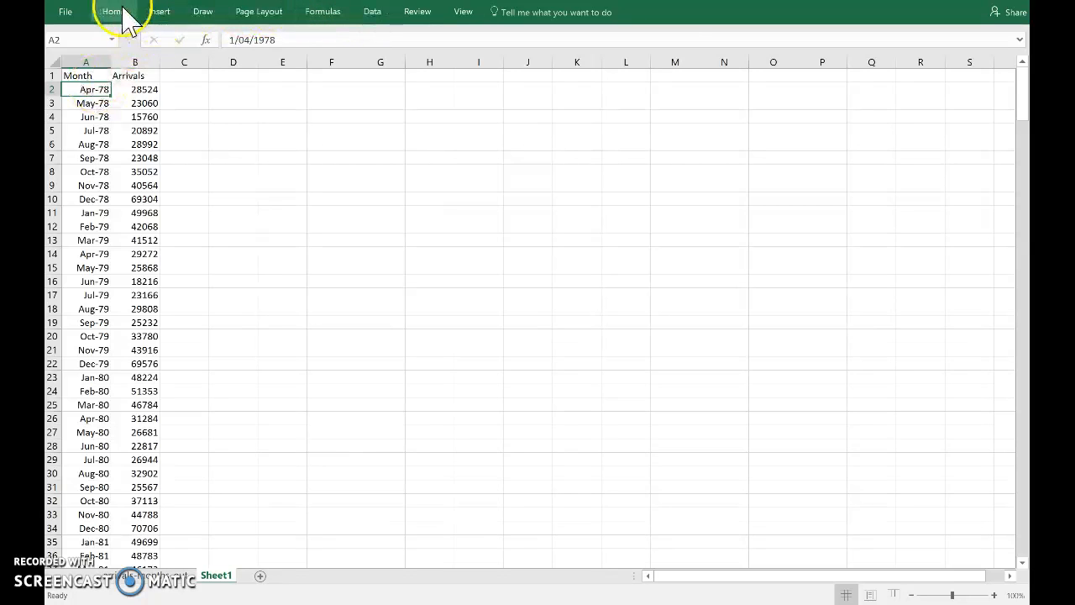
click(112, 12)
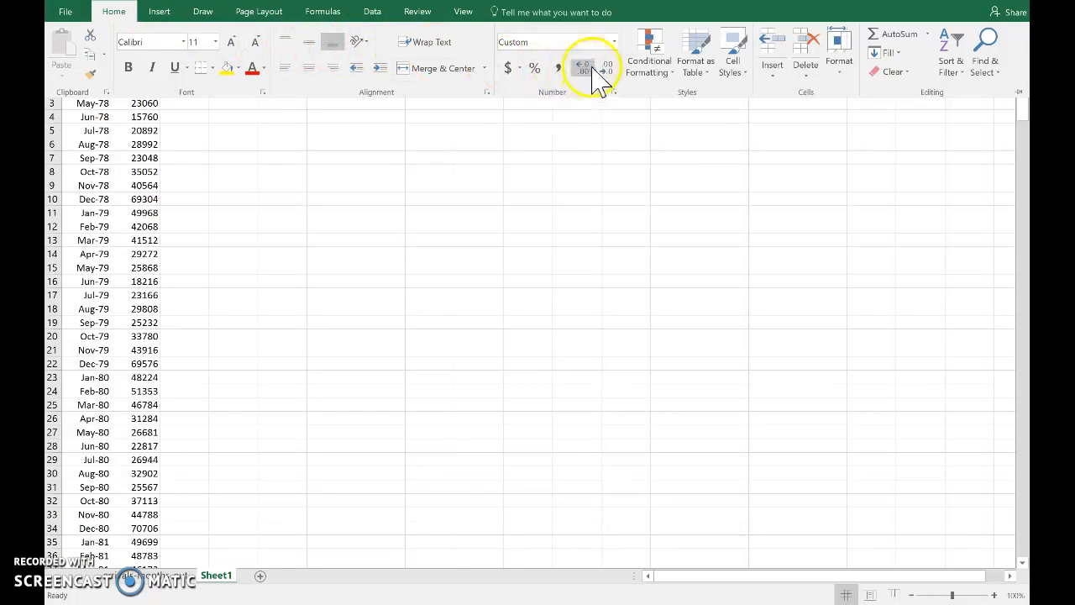
click(613, 42)
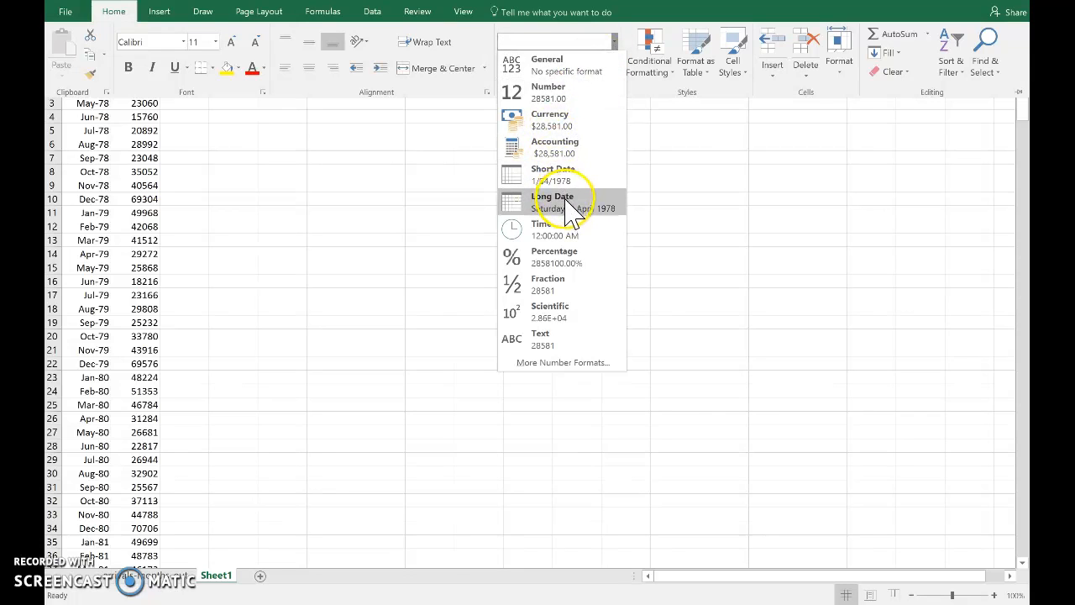
mouse_move(584, 177)
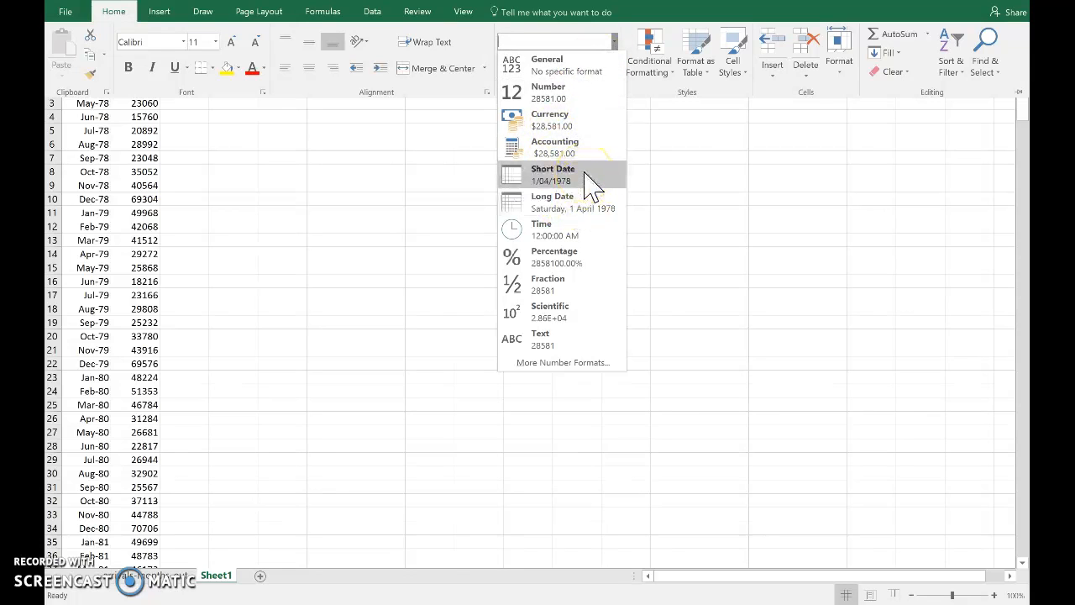
click(553, 174)
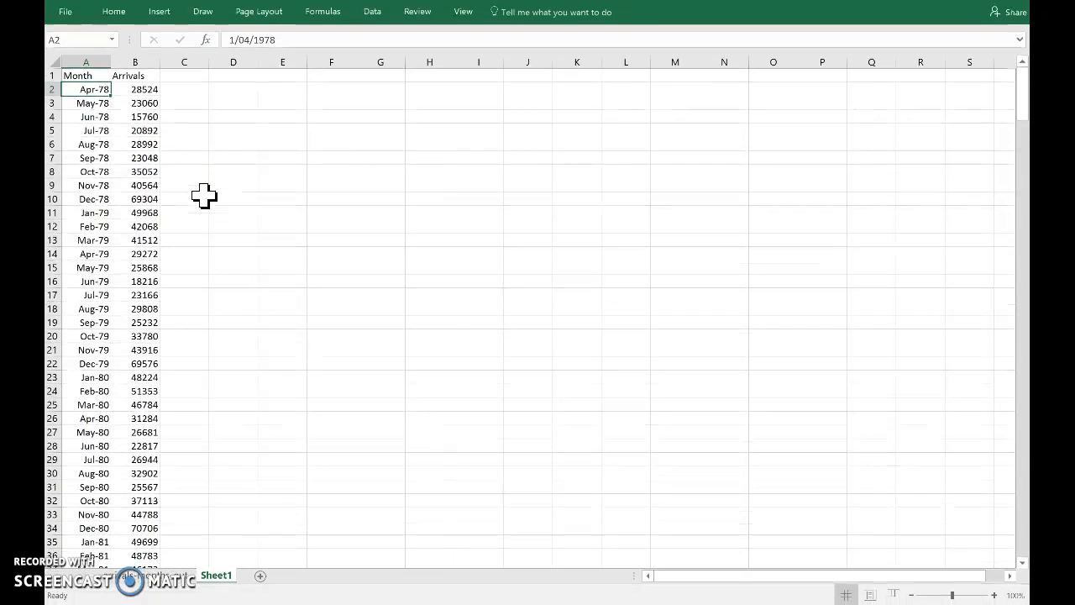
- Select the Month and Arrivals columns and insert a plain 2-D line chart
click(135, 75)
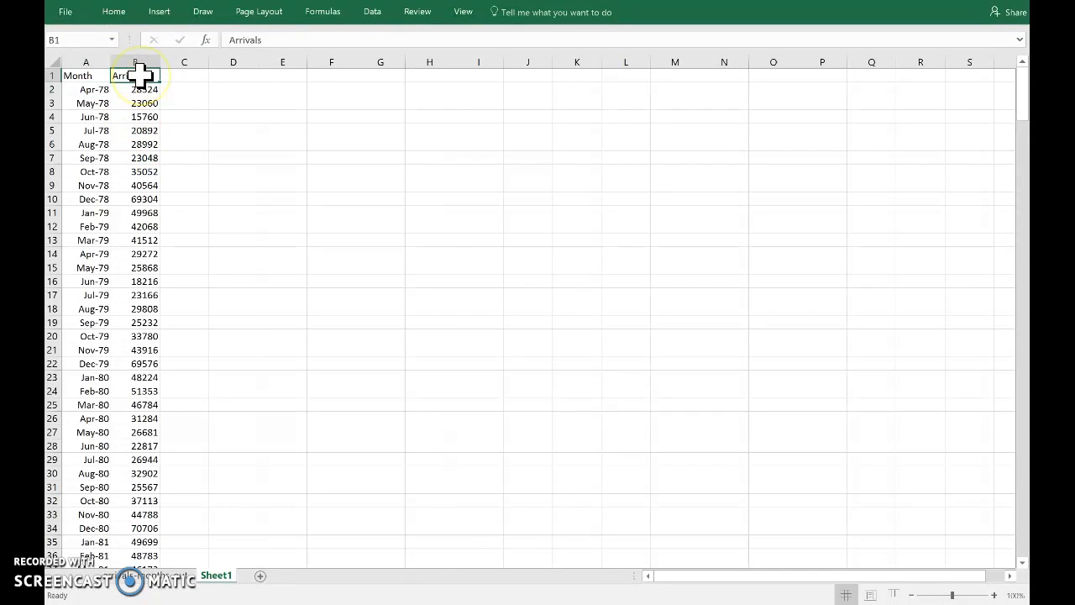
click(86, 62)
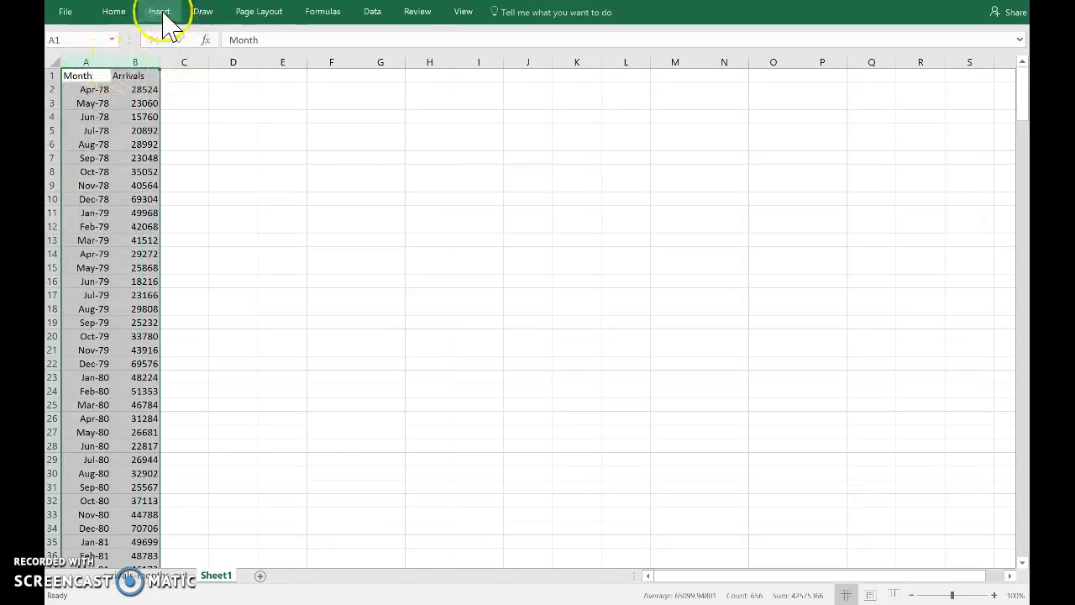
click(159, 10)
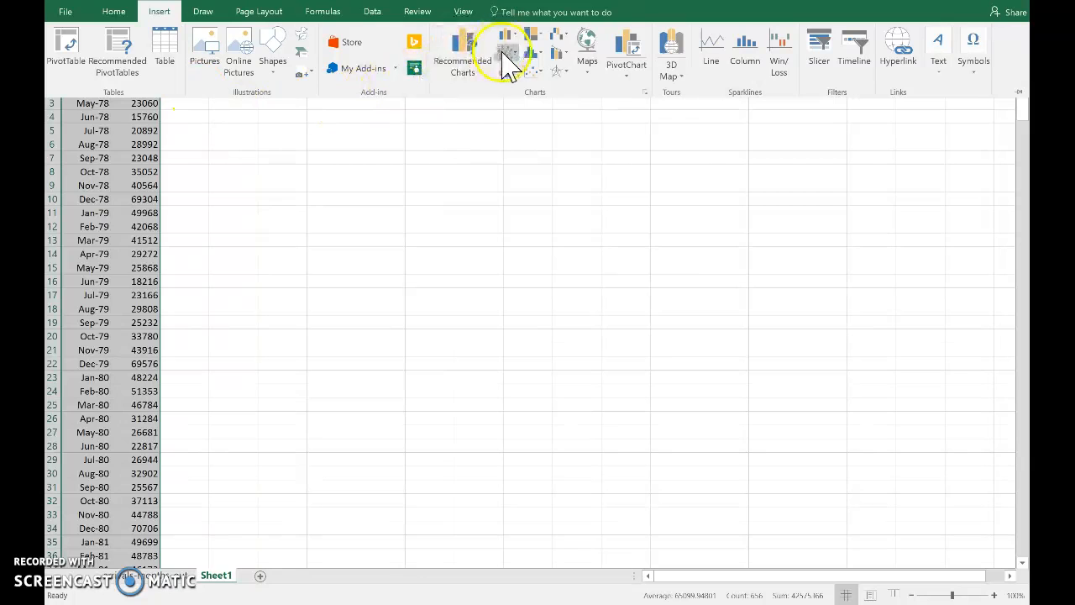
click(504, 42)
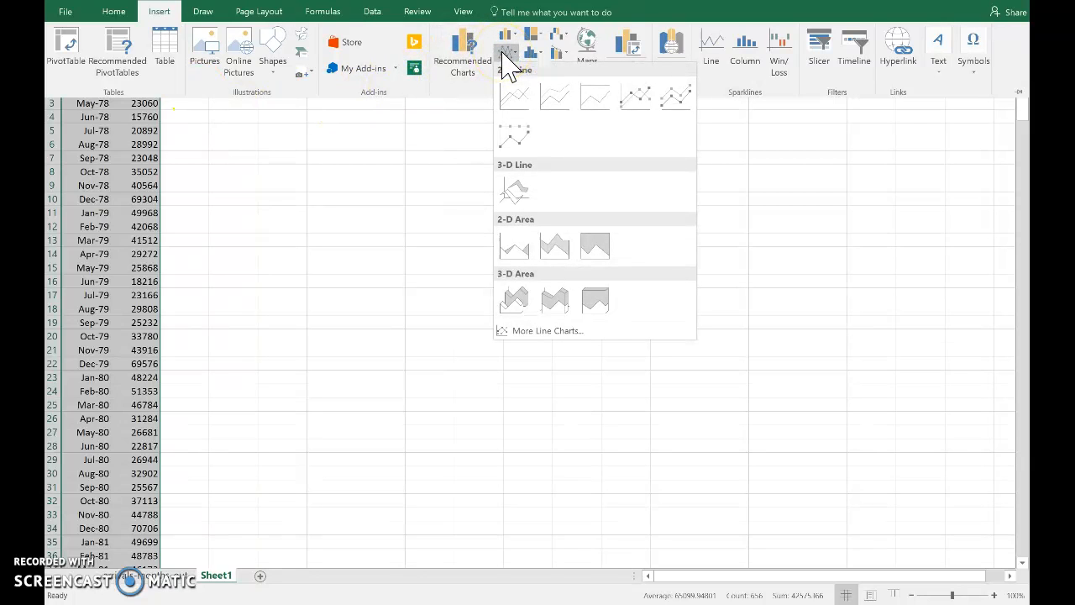
click(513, 95)
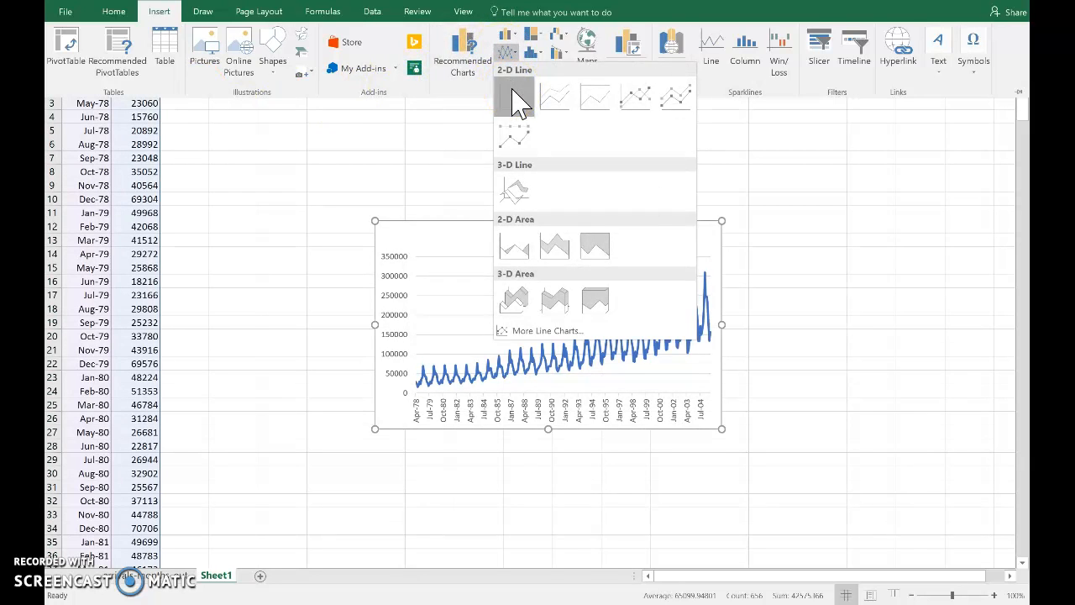
click(514, 95)
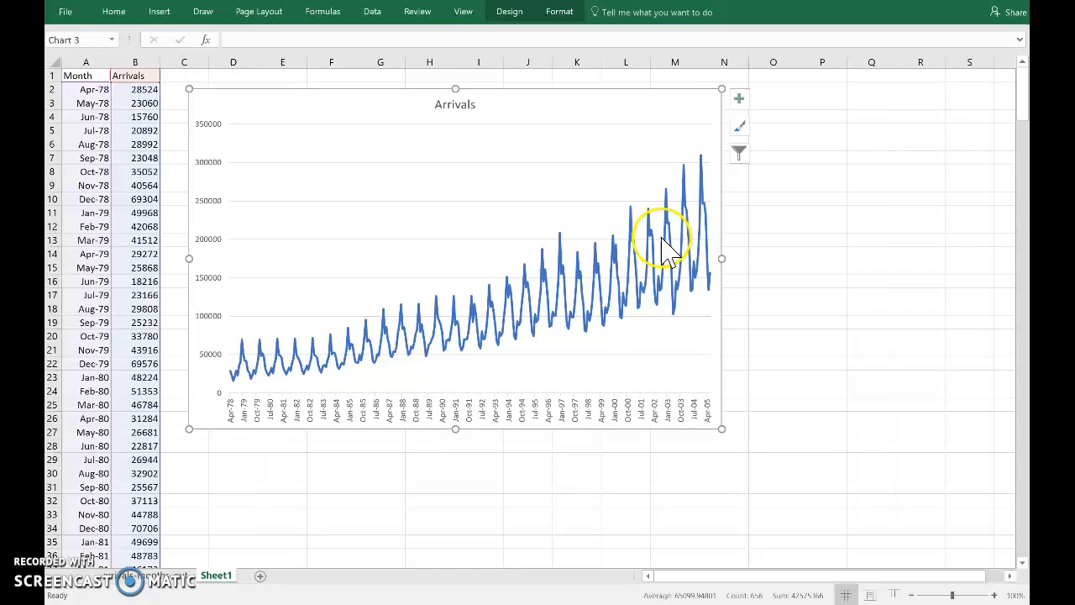
mouse_move(642, 210)
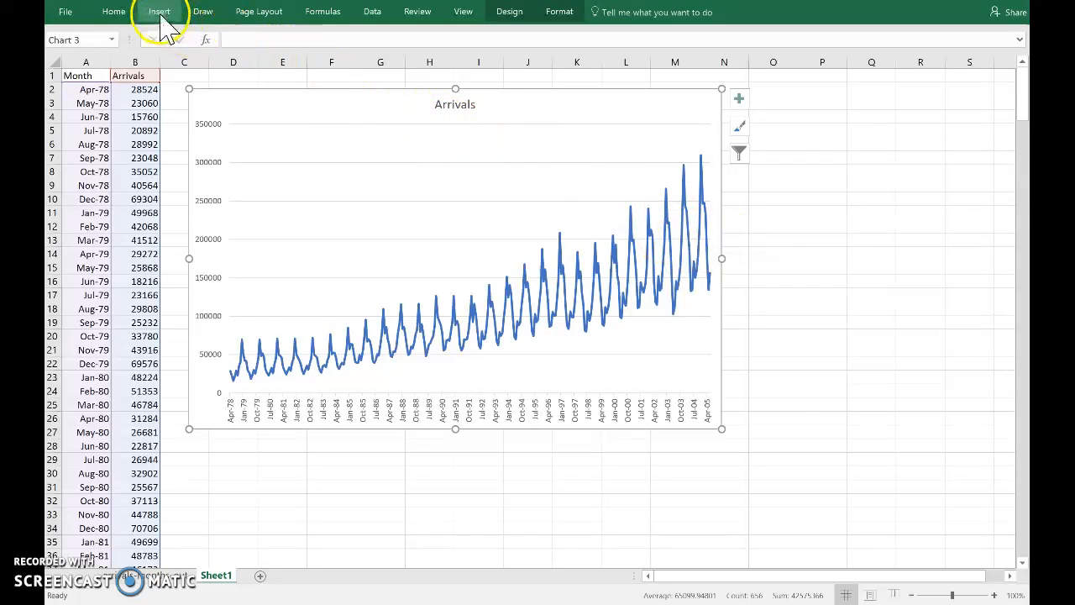
- Switch the Arrivals chart to the Line with Markers type
click(159, 11)
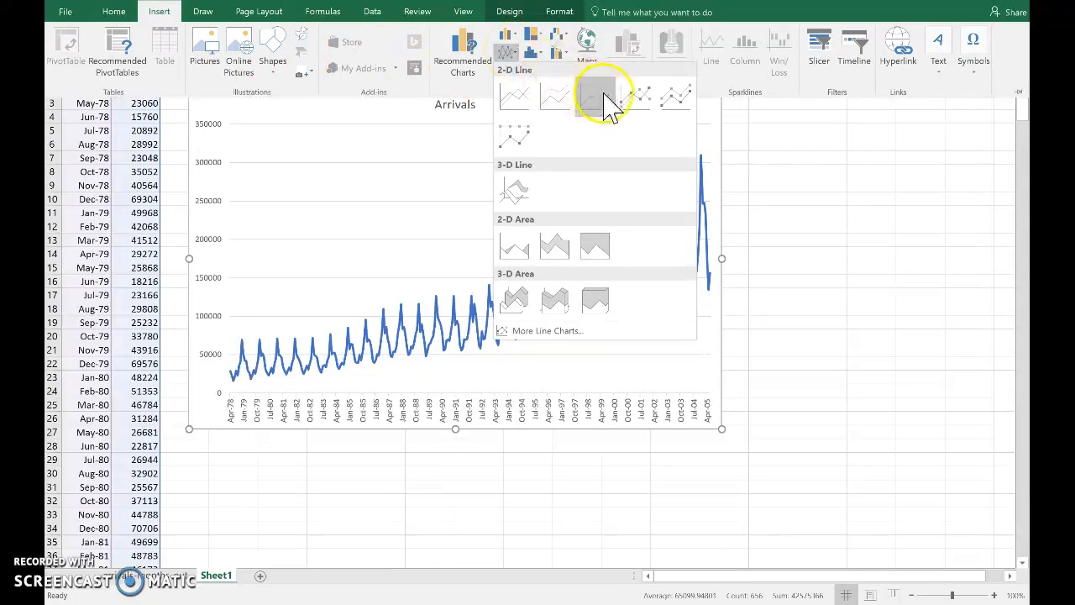
click(598, 95)
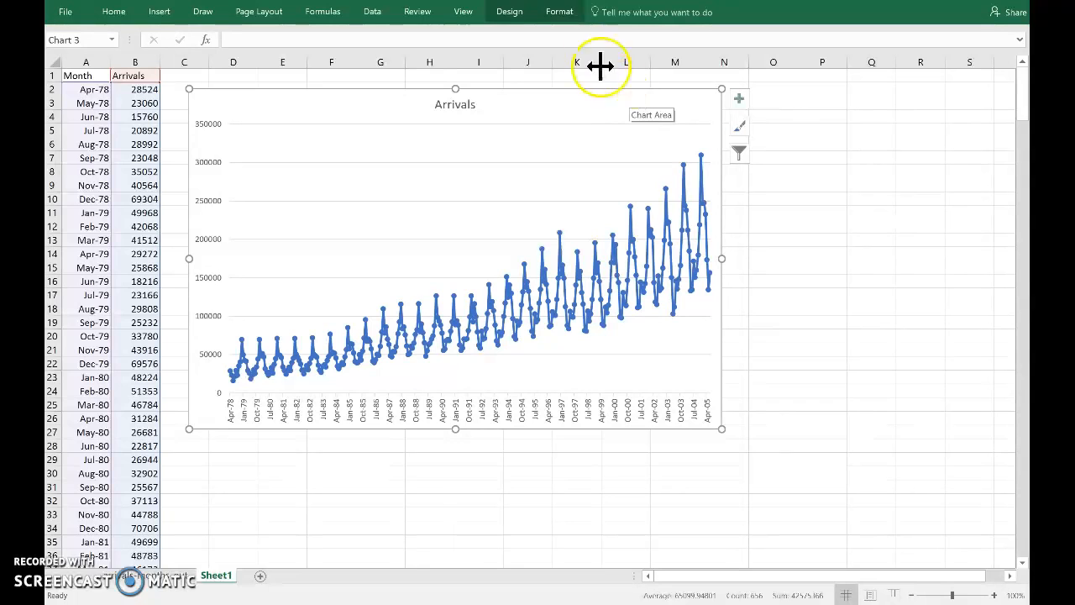
mouse_move(158, 12)
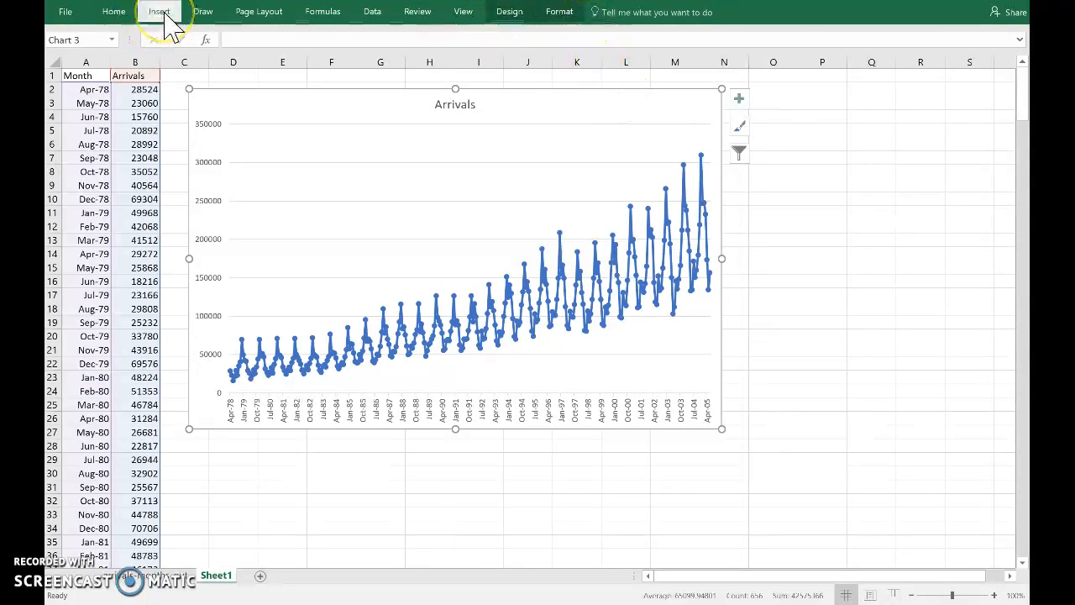
- Insert a scatter plot of Arrivals and place it at the lower right, below the line chart
click(159, 11)
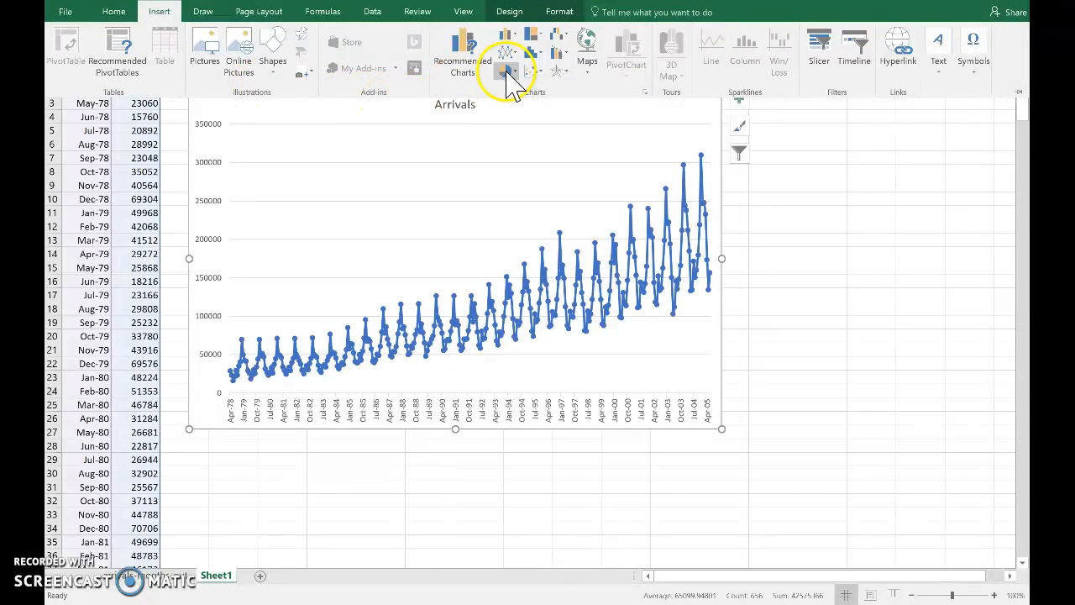
mouse_move(532, 71)
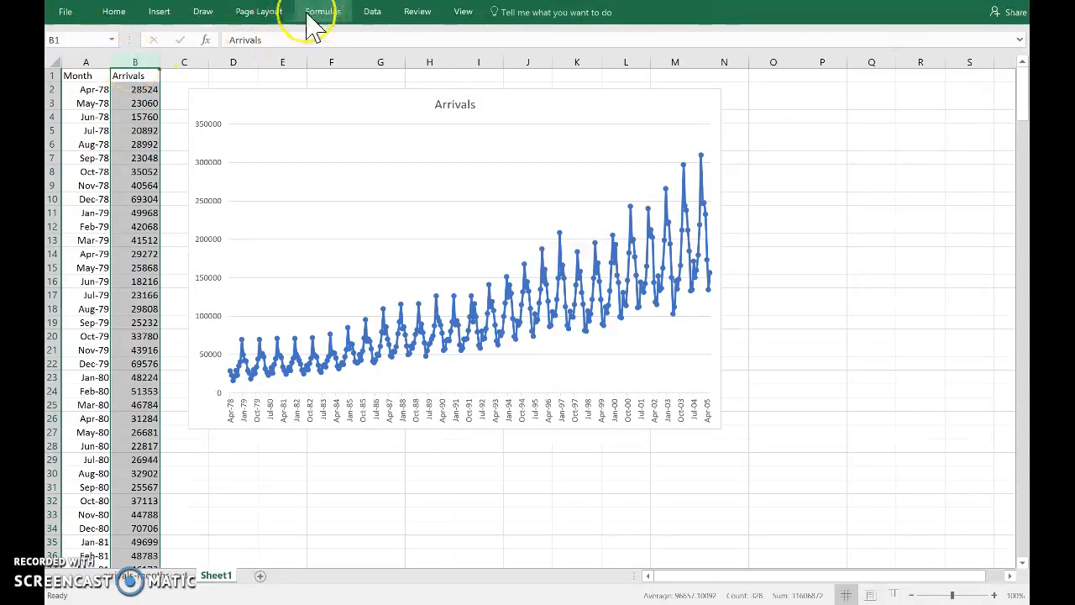
click(158, 12)
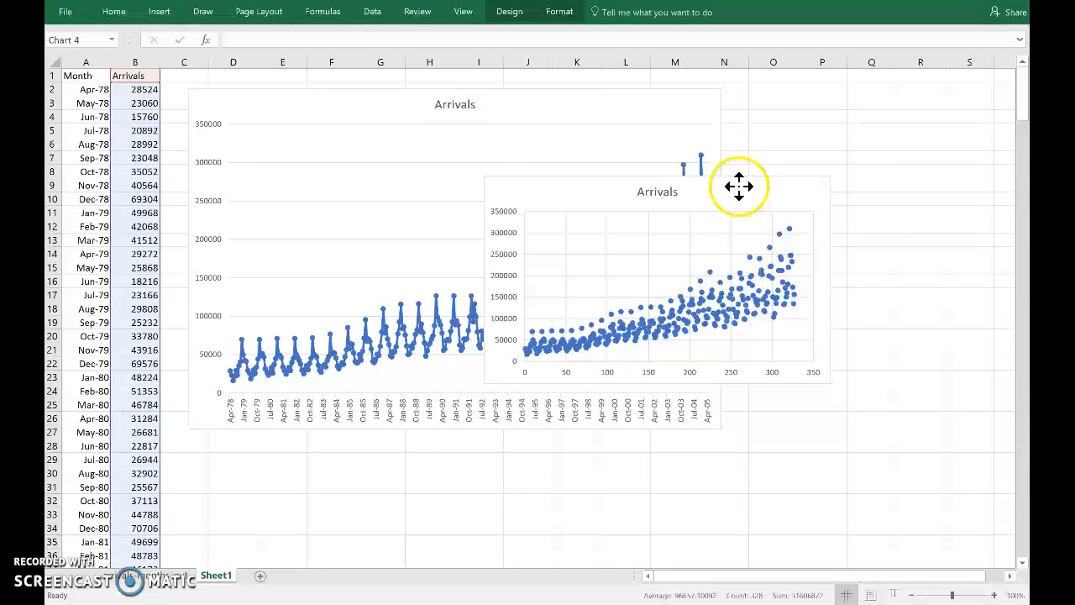
drag(739, 186, 795, 300)
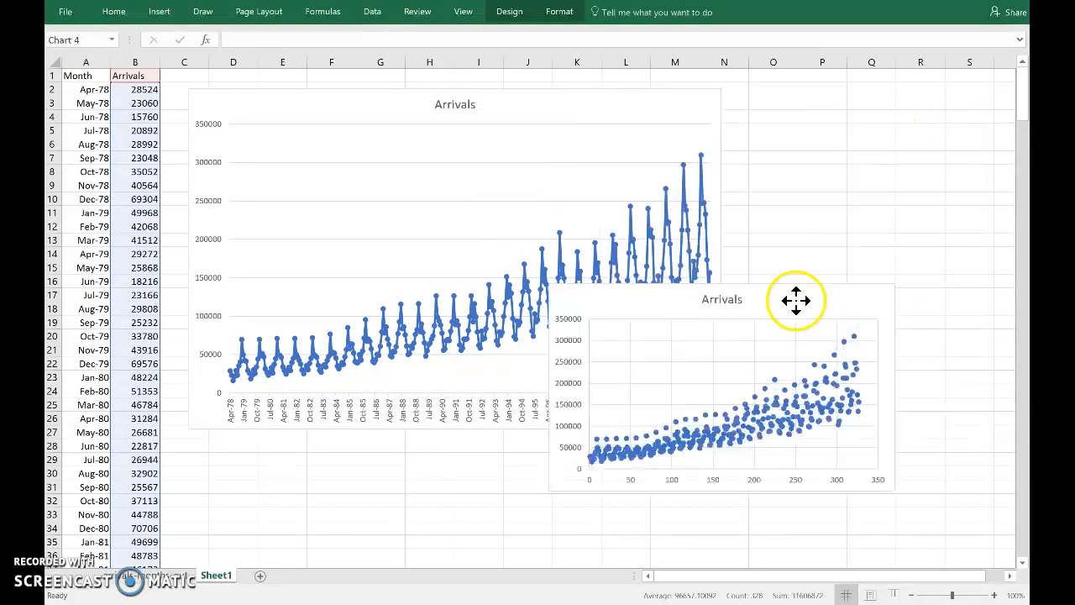
drag(797, 300, 835, 343)
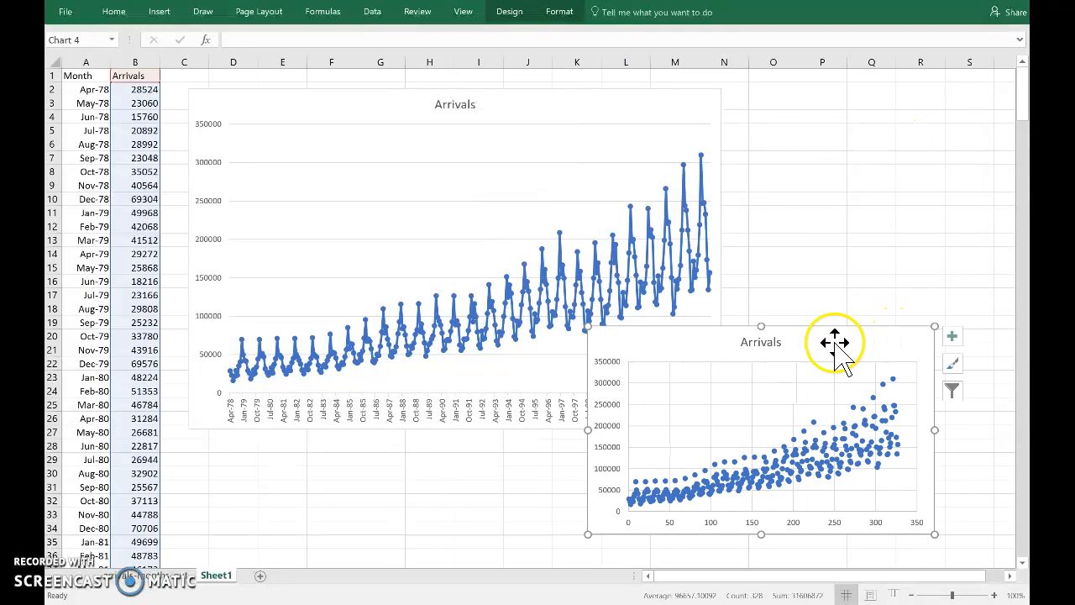
mouse_move(874, 468)
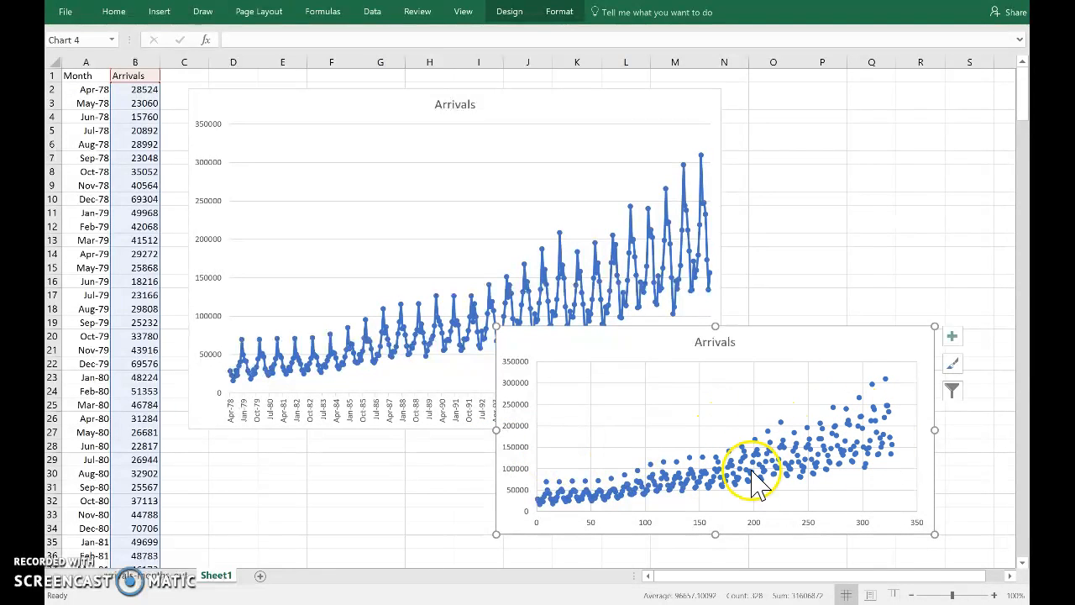
mouse_move(612, 374)
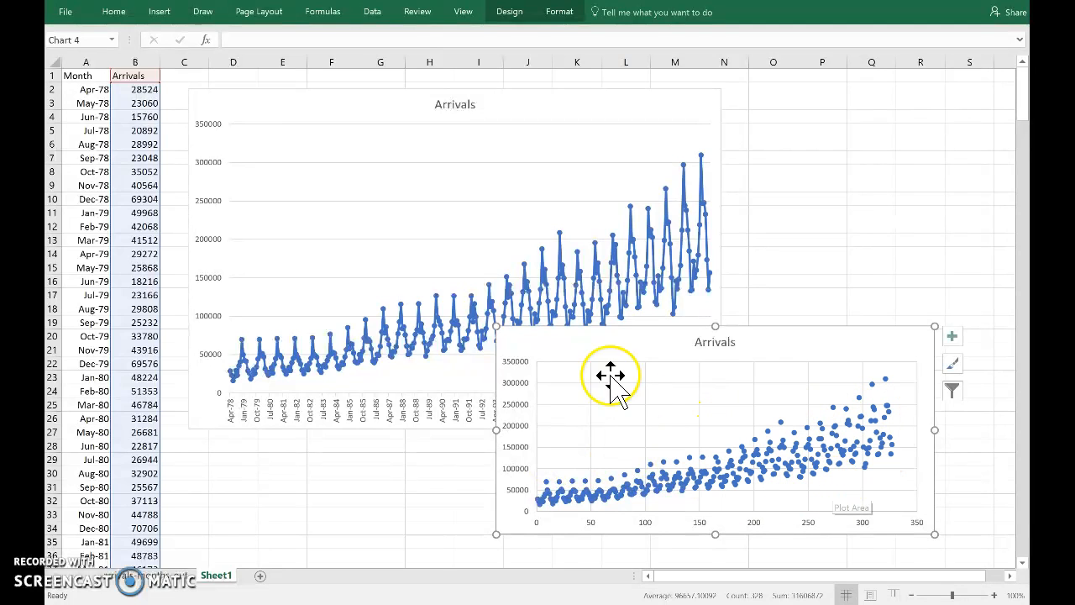
mouse_move(283, 99)
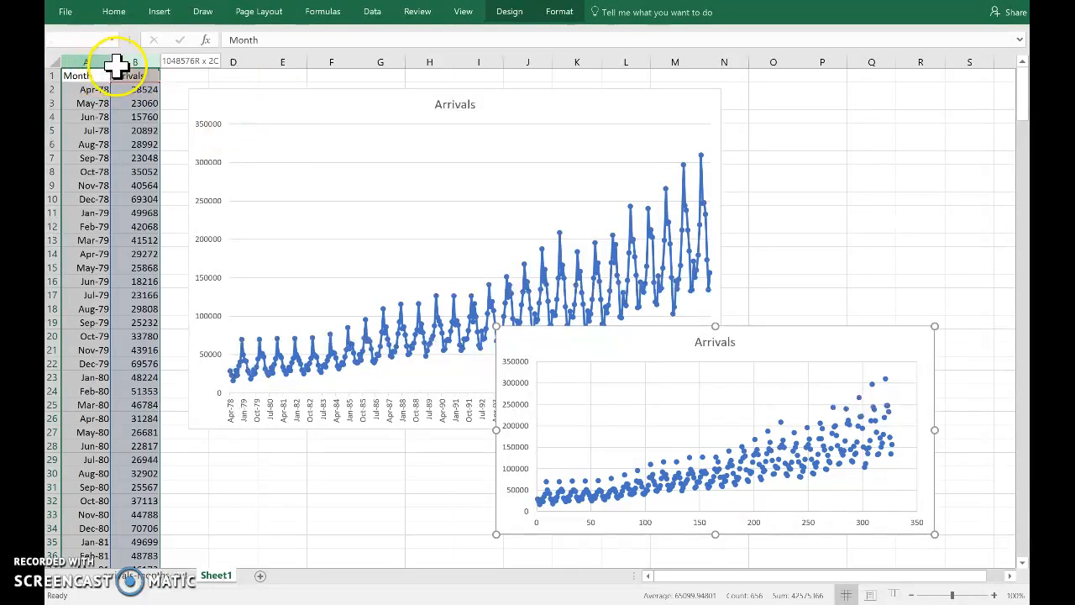
- Insert another plain 2-D line chart of Arrivals and move it to the upper right
click(159, 12)
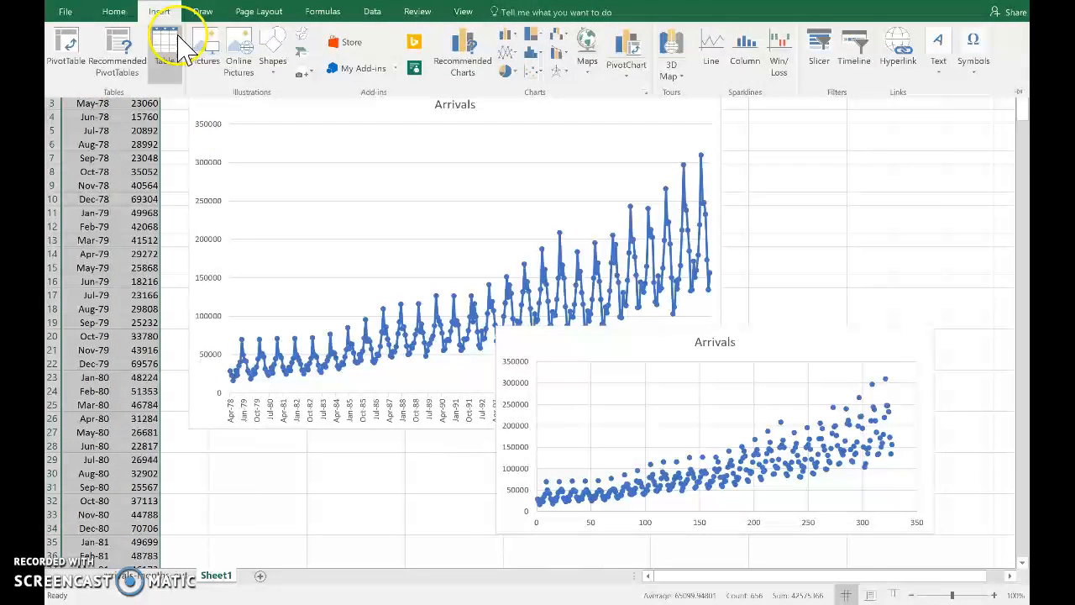
click(711, 46)
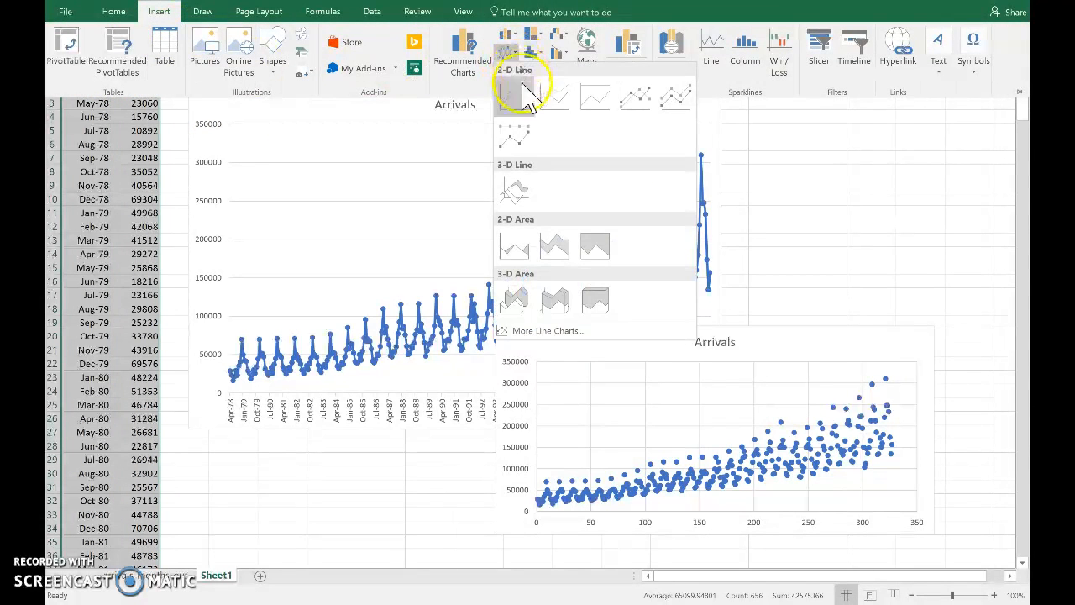
click(531, 95)
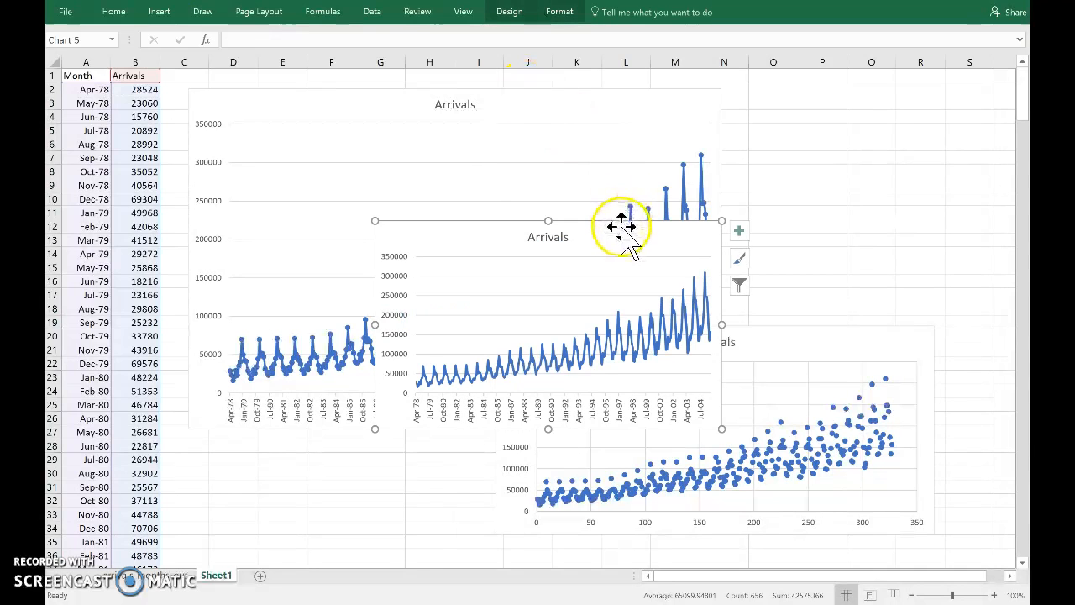
drag(621, 227, 846, 115)
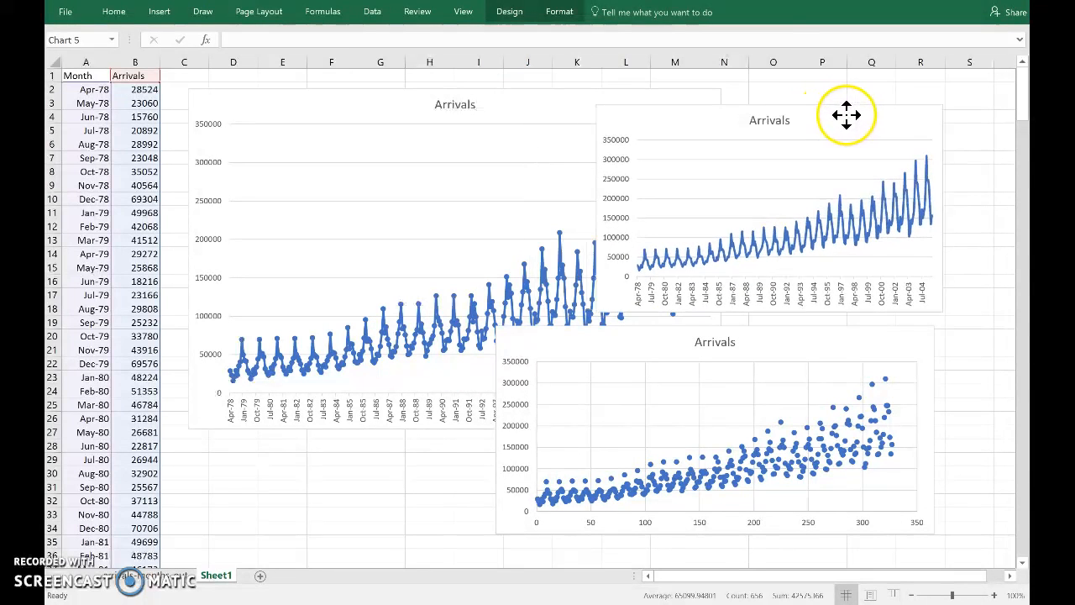